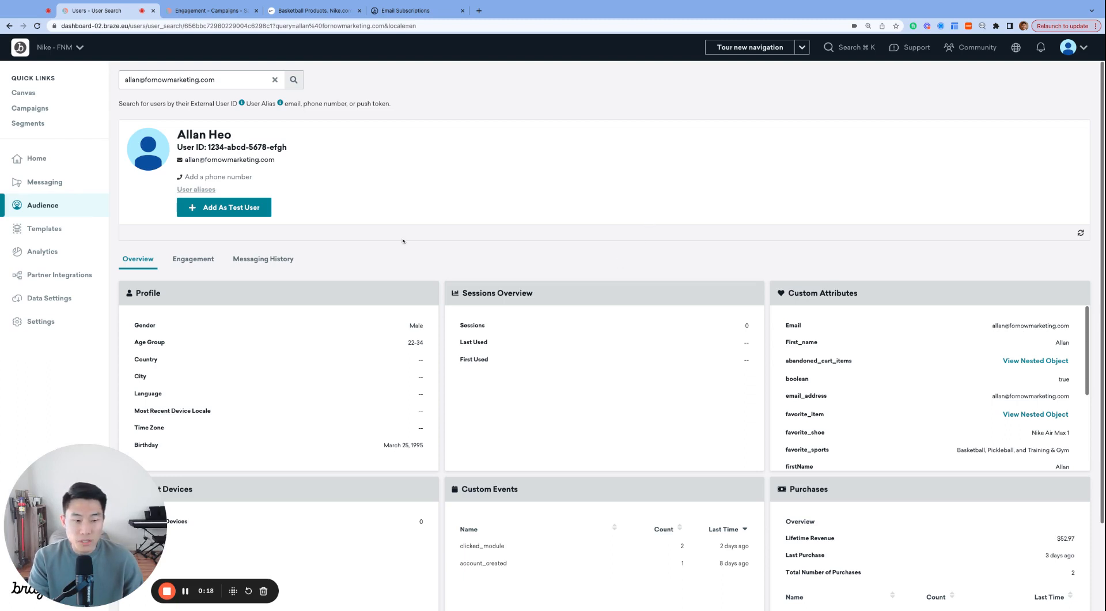
mouse_move(471, 243)
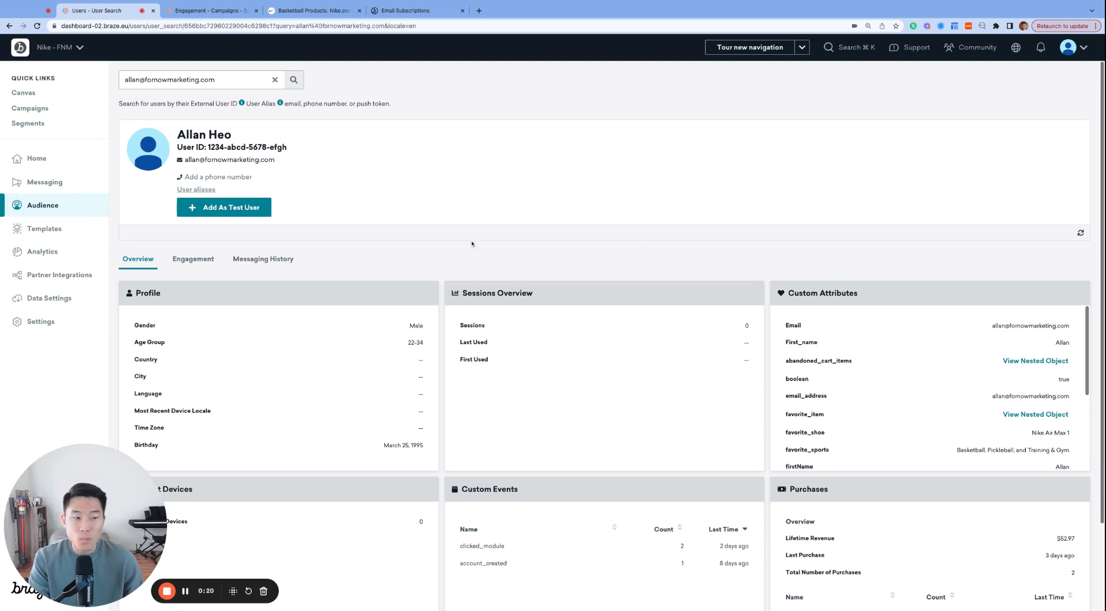
mouse_move(851, 336)
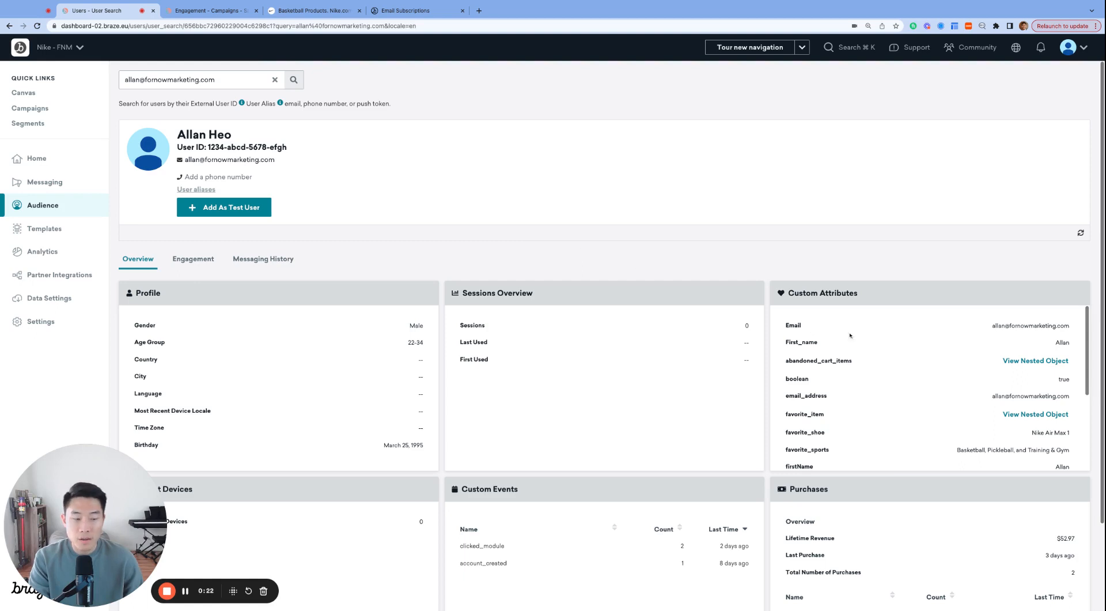
mouse_move(944, 360)
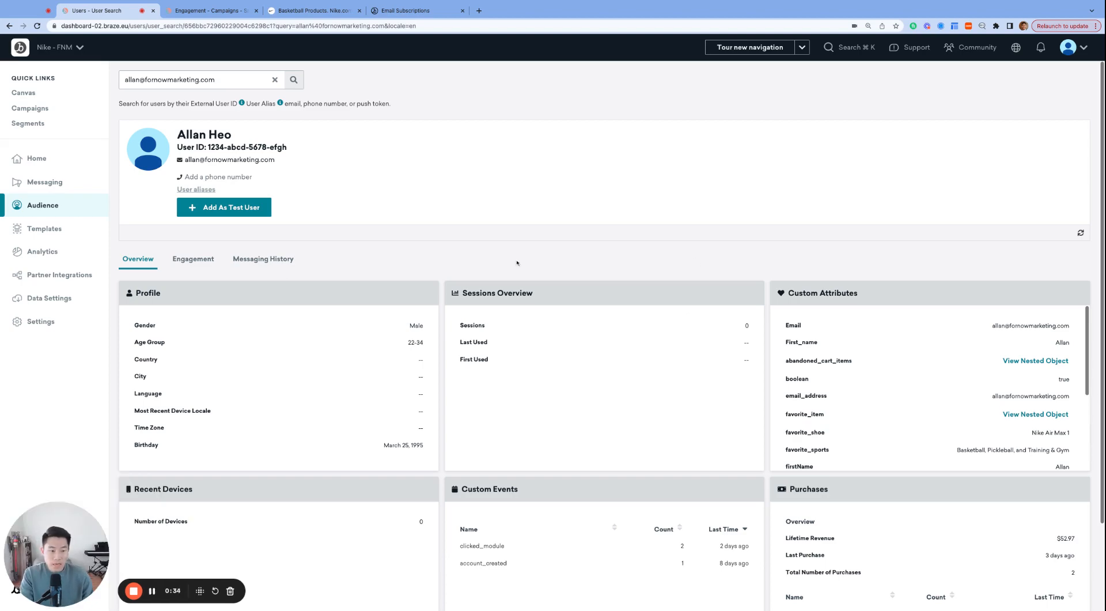
- Register this profile as test user 'Allan' in Nike-Braze Test Group and a second group
scroll("down", 3)
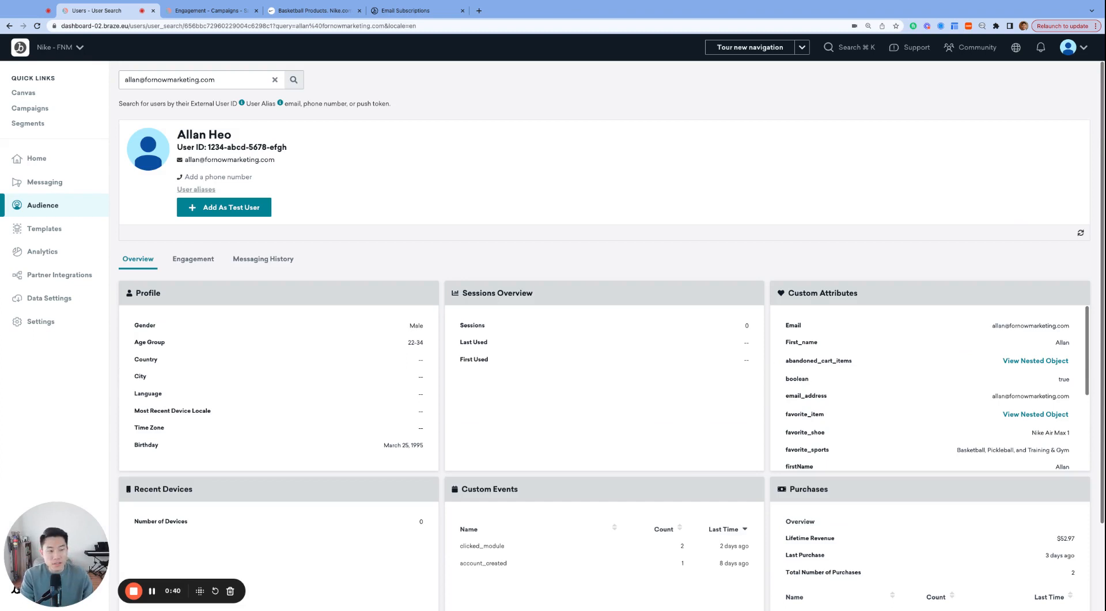
mouse_move(535, 255)
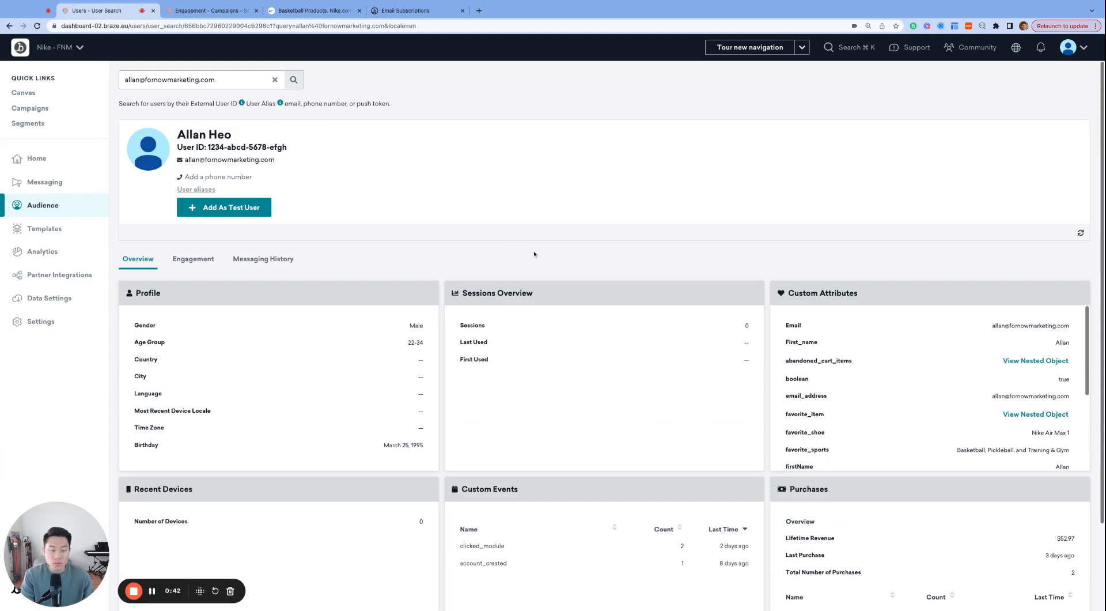
mouse_move(468, 207)
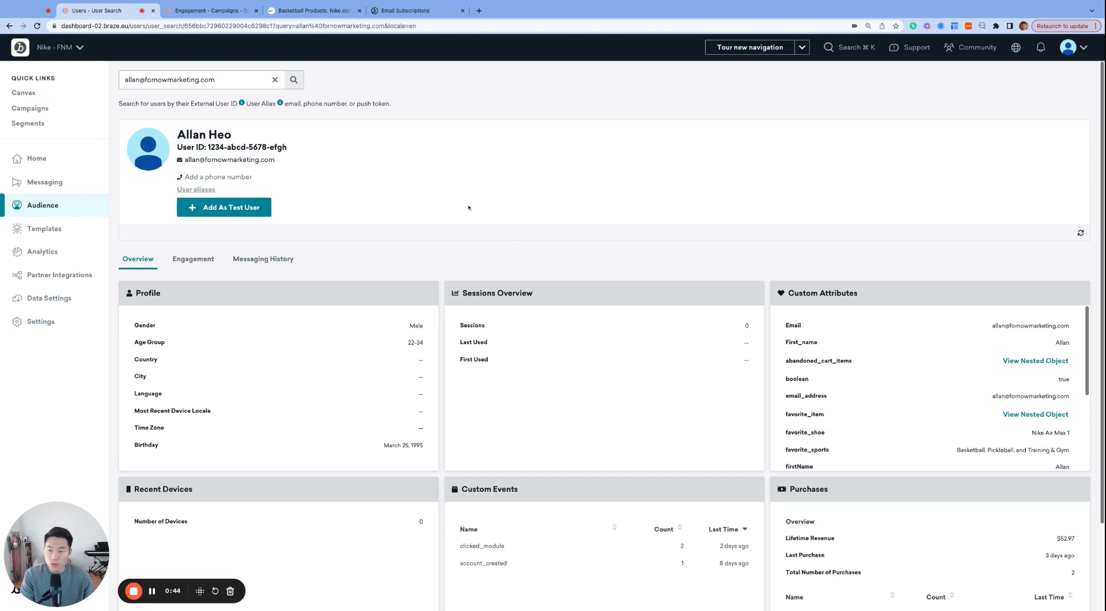
mouse_move(354, 169)
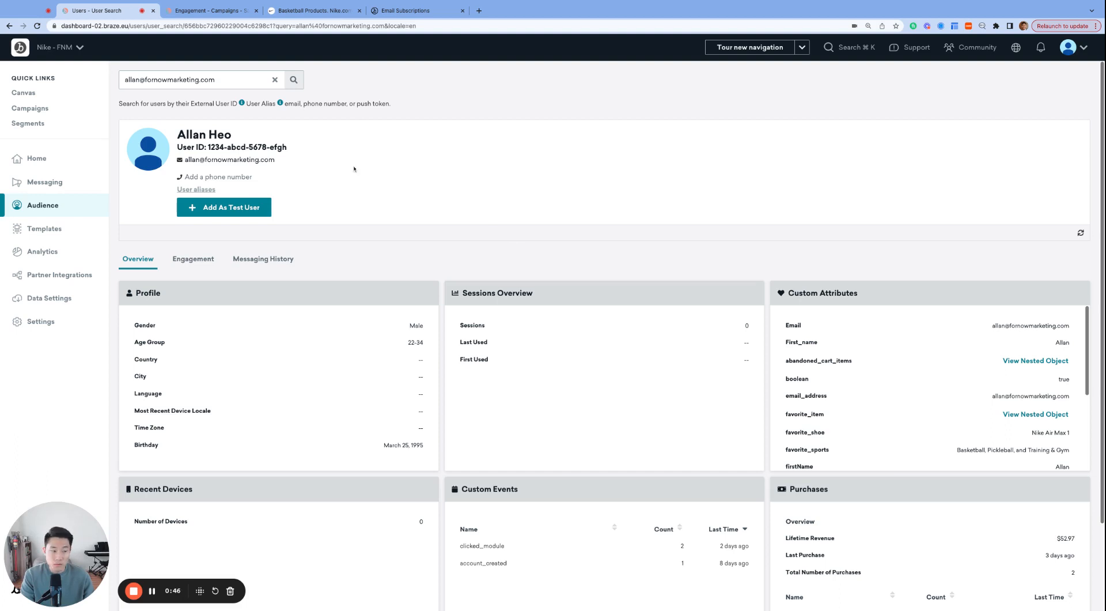
mouse_move(233, 207)
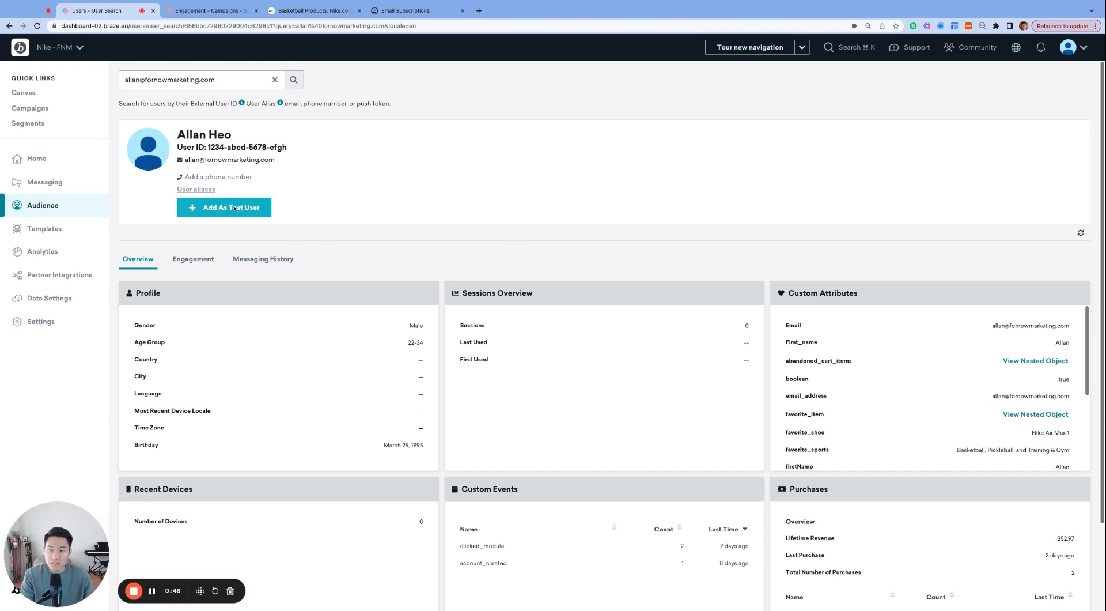
left_click(224, 206)
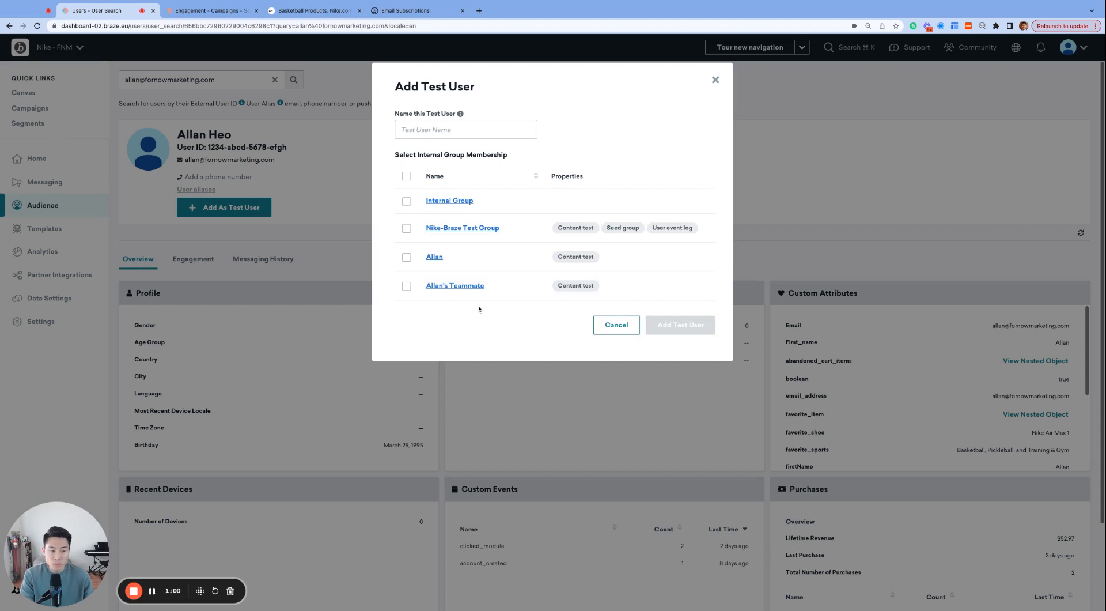
left_click(406, 227)
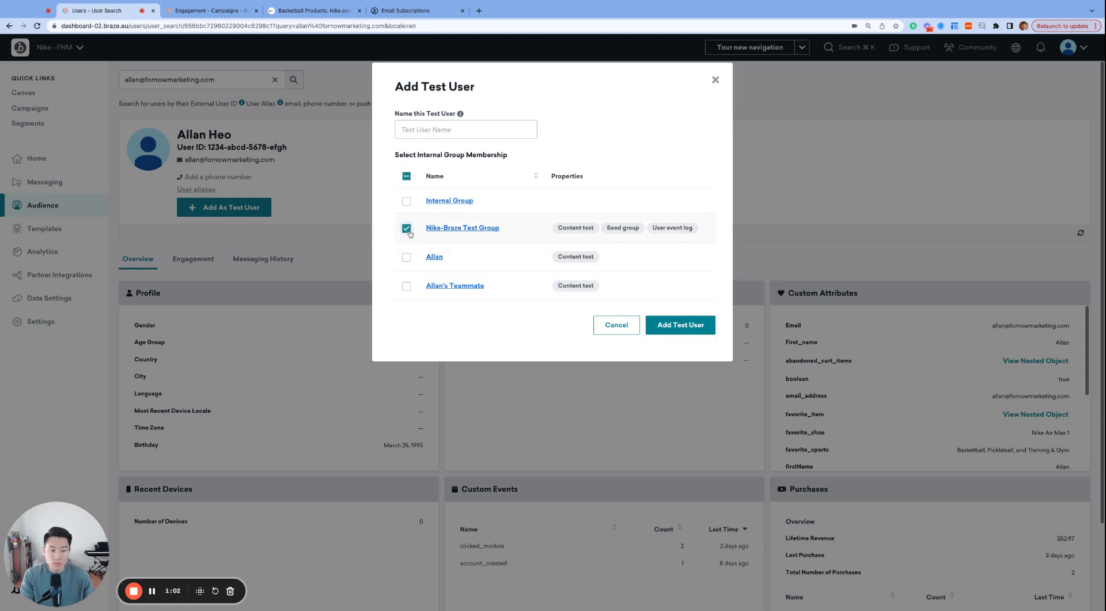
type("Allan")
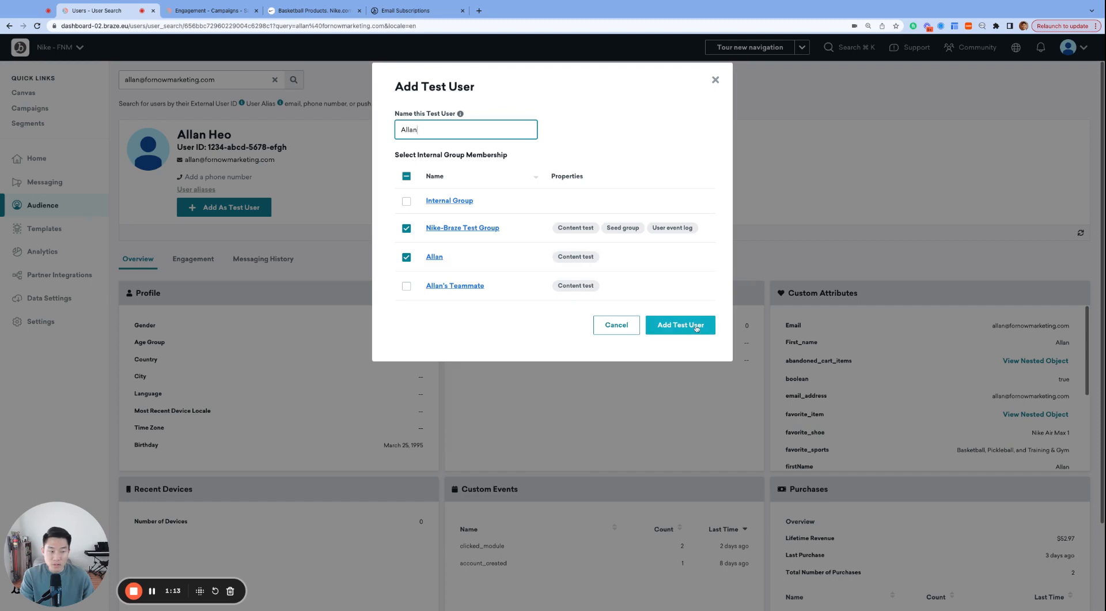
left_click(679, 324)
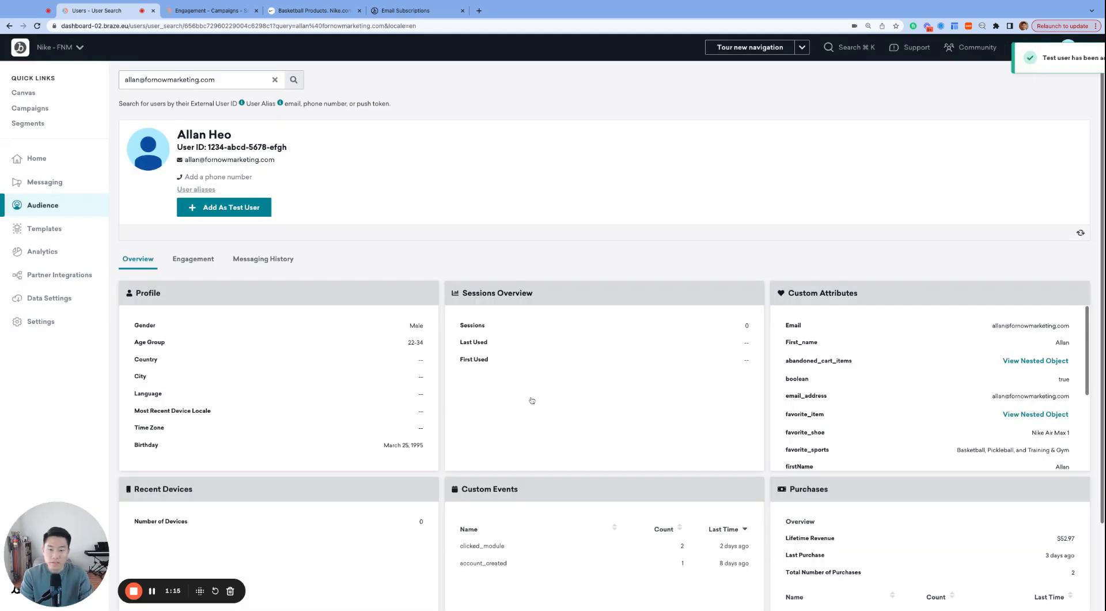
left_click(224, 207)
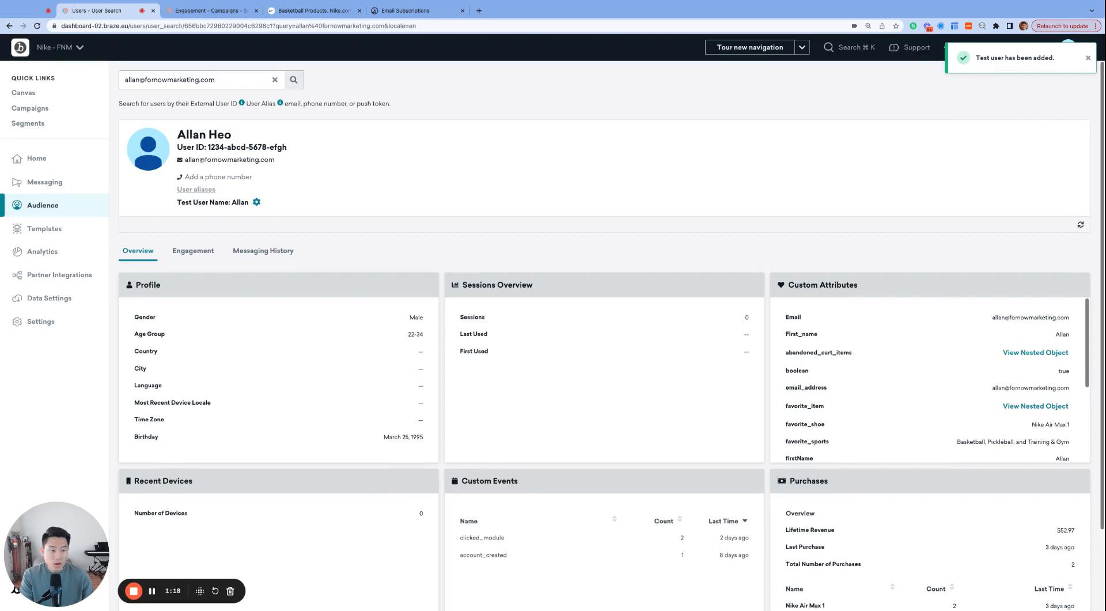
mouse_move(713, 252)
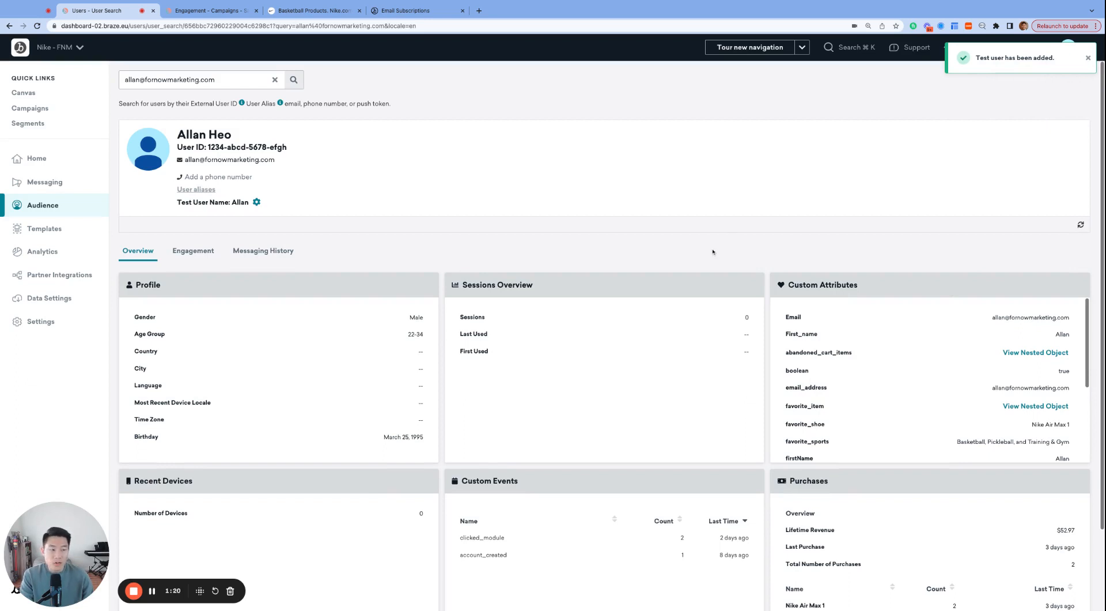
mouse_move(699, 250)
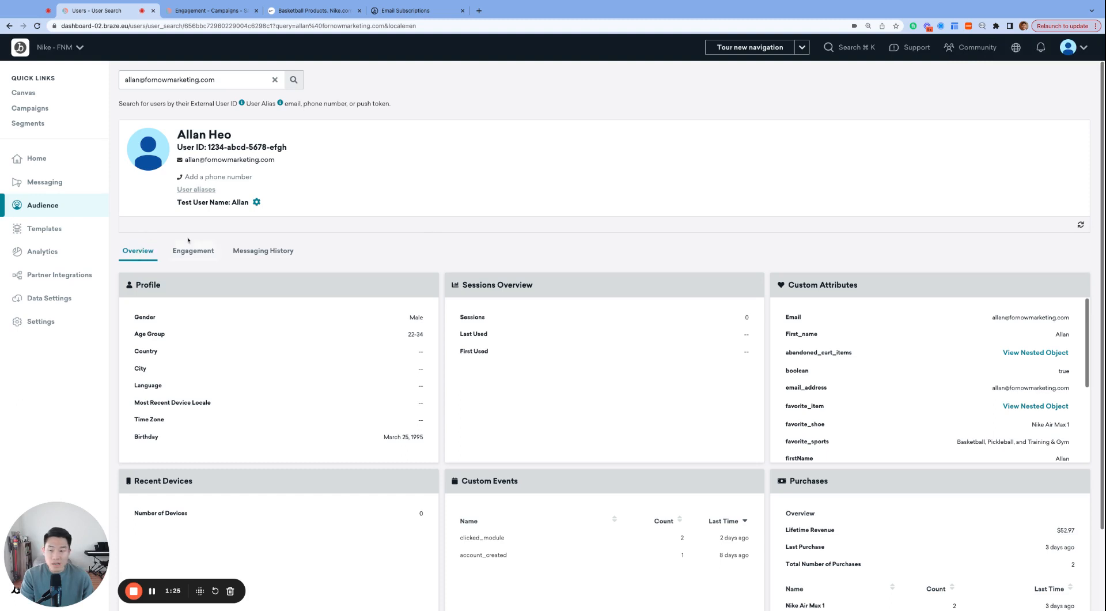
- Check the Engagement tab, where email and push are both marked subscribed
left_click(193, 251)
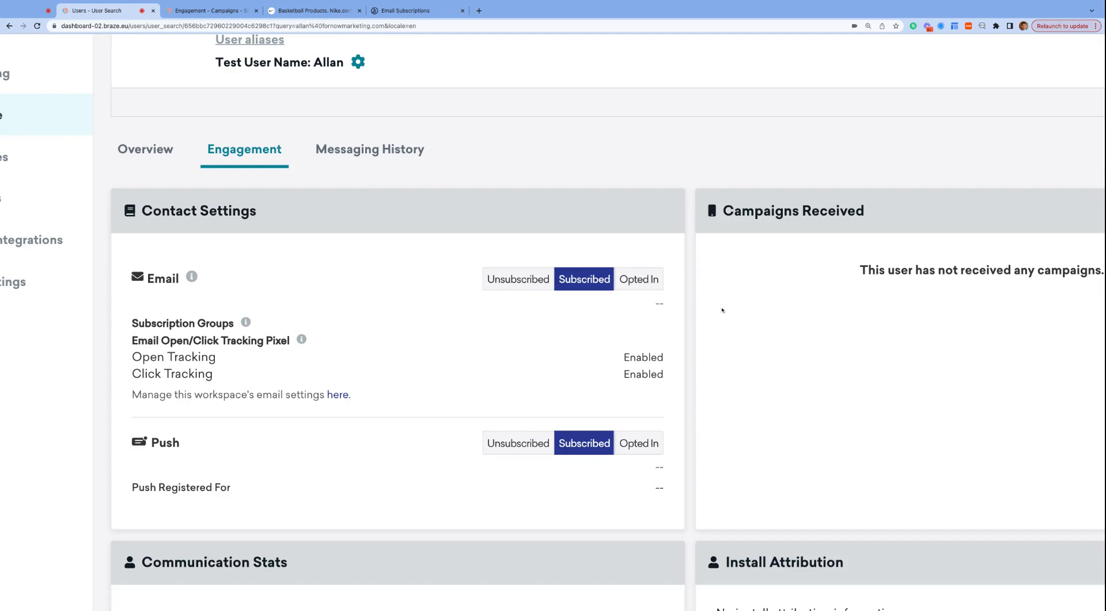
mouse_move(413, 264)
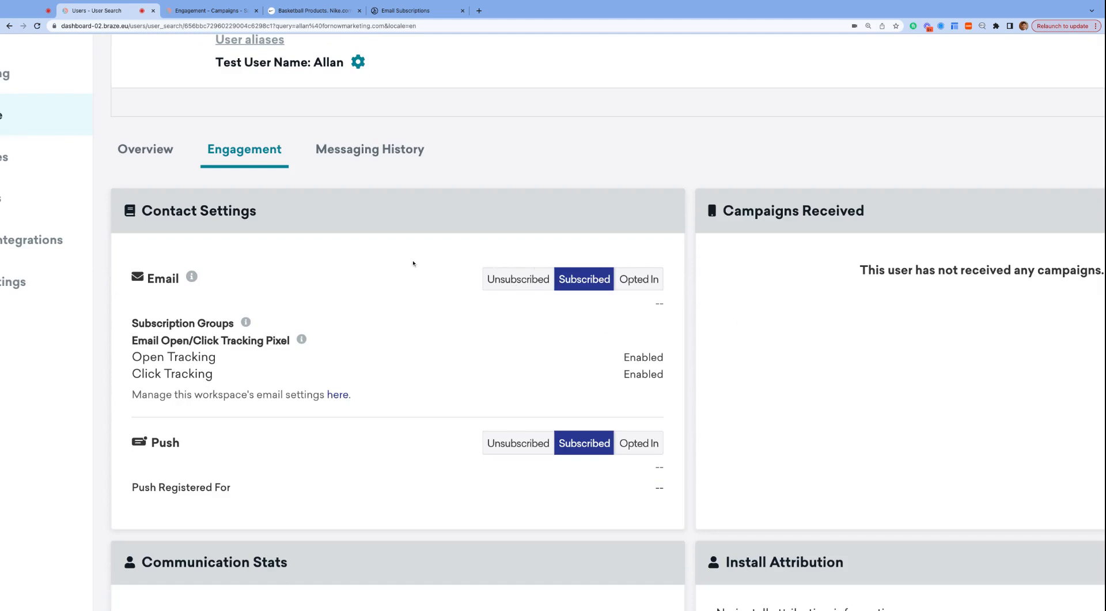
mouse_move(593, 292)
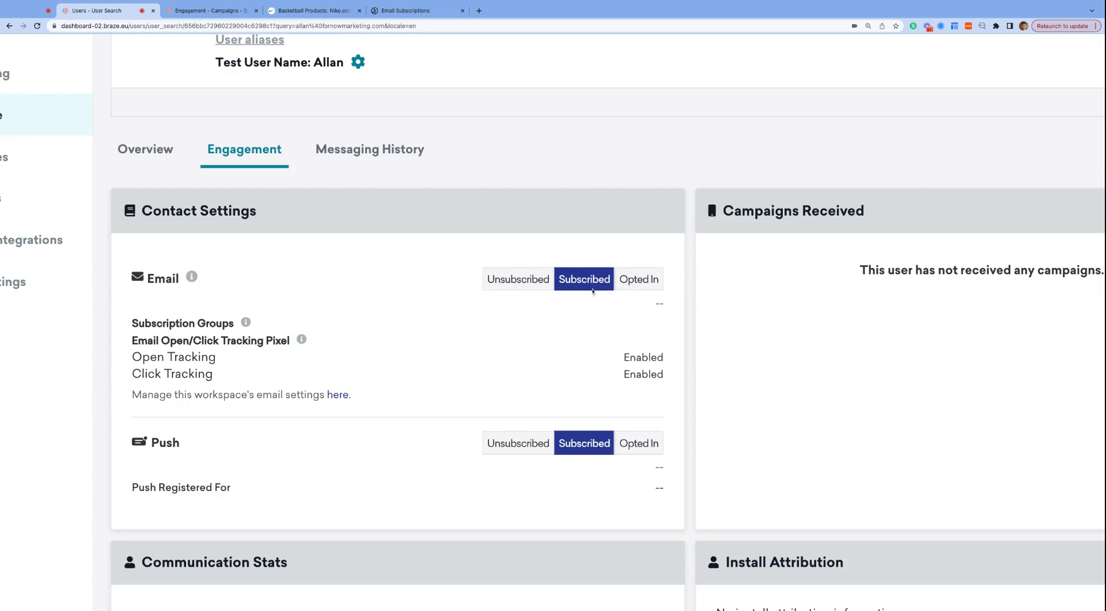
left_click(310, 11)
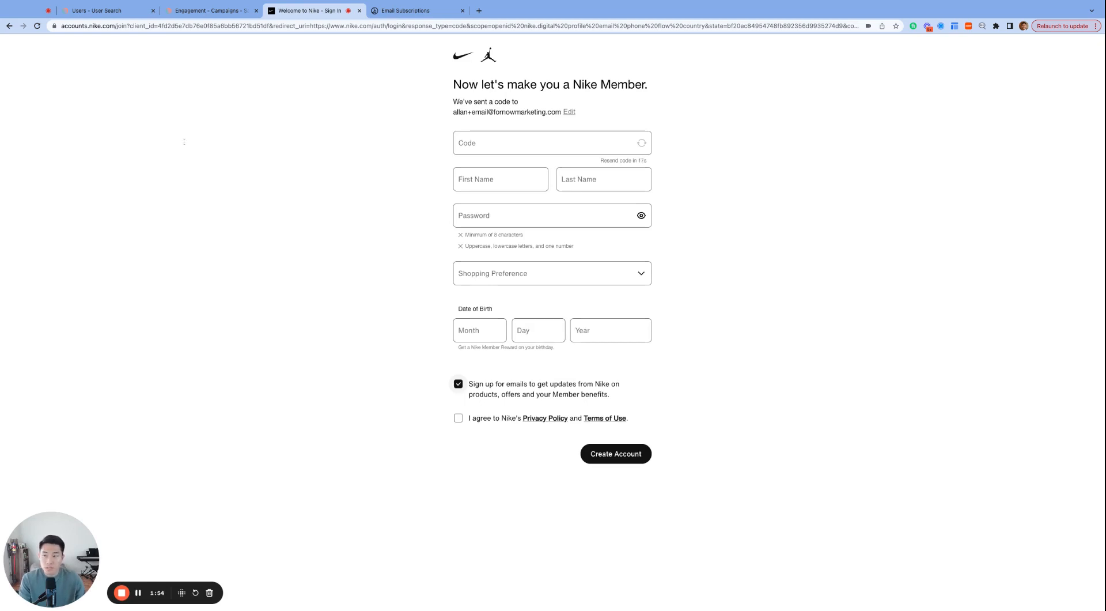
- View Nike's Create Account form with the email-updates checkbox ticked
left_click(106, 10)
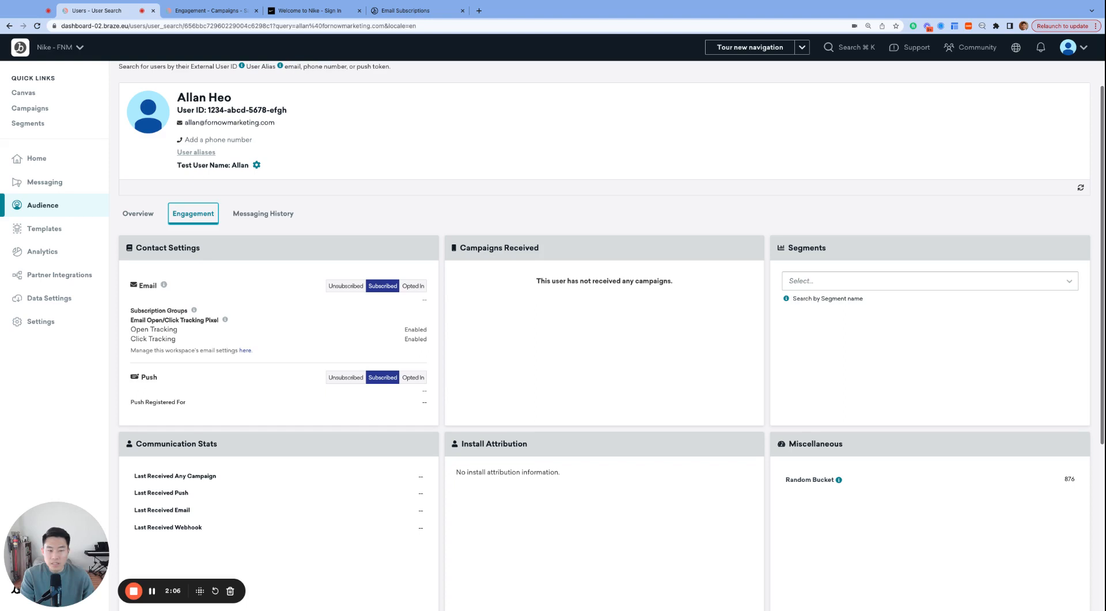
- Scroll through the user's contact settings and communication stats, then open the email subscriptions docs
scroll("down", 3)
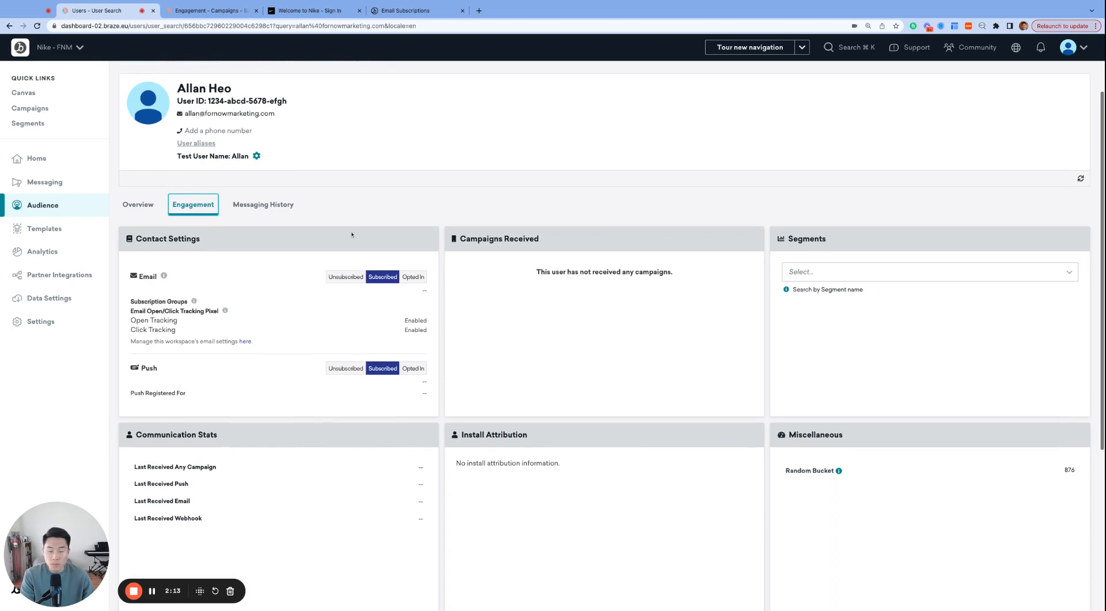
mouse_move(293, 328)
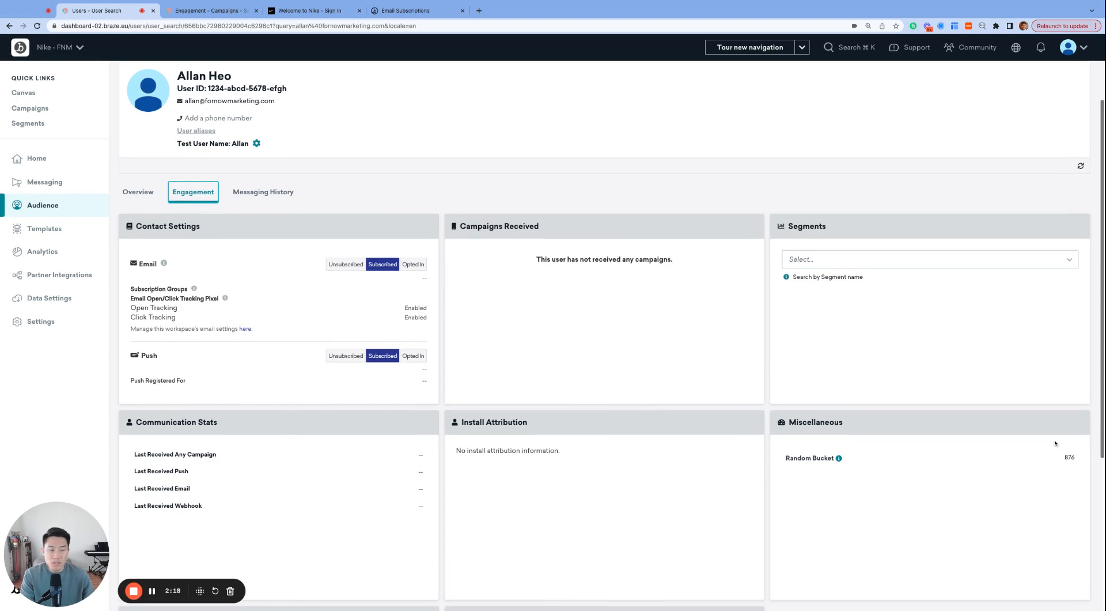
scroll("down", 3)
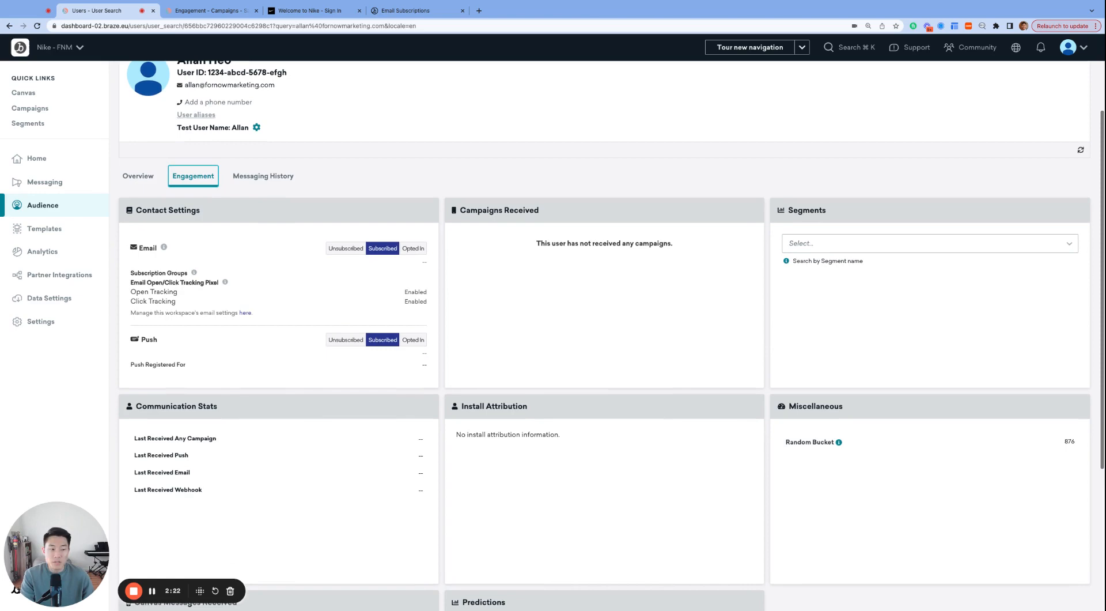
scroll("down", 3)
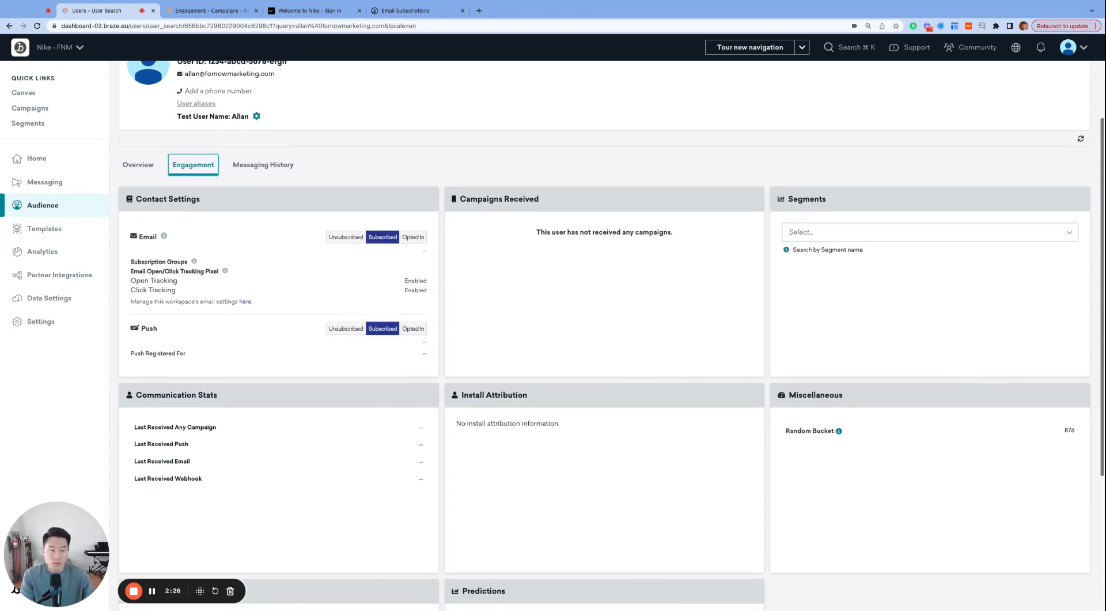
left_click(404, 10)
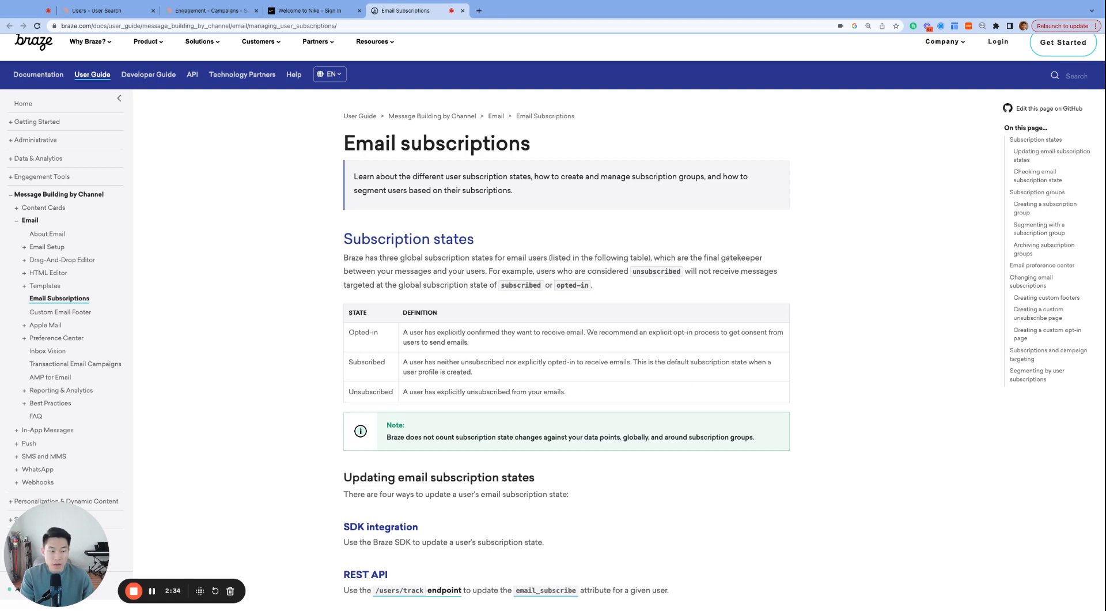
- Highlight the explicit opt-in recommendation in the subscription states docs, then return to the campaign
left_click_drag(587, 332, 468, 343)
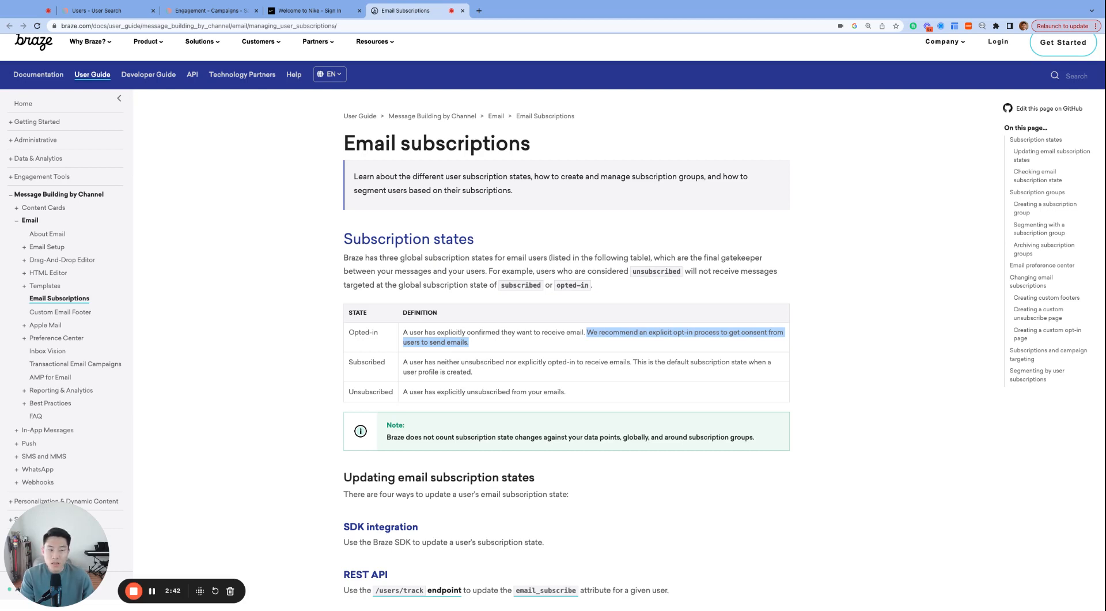
mouse_move(850, 400)
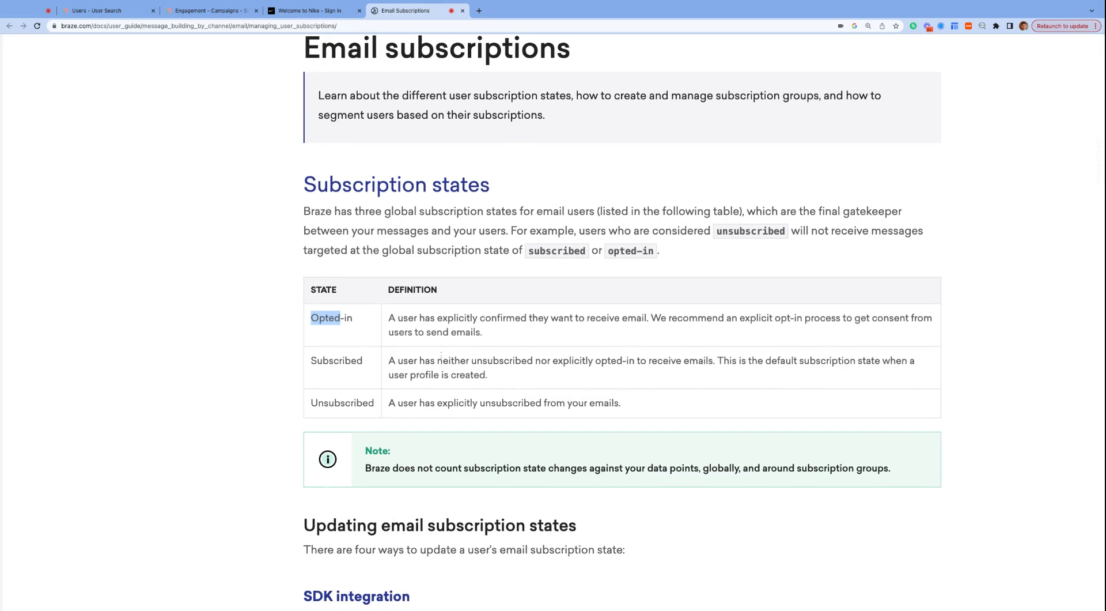
left_click(208, 10)
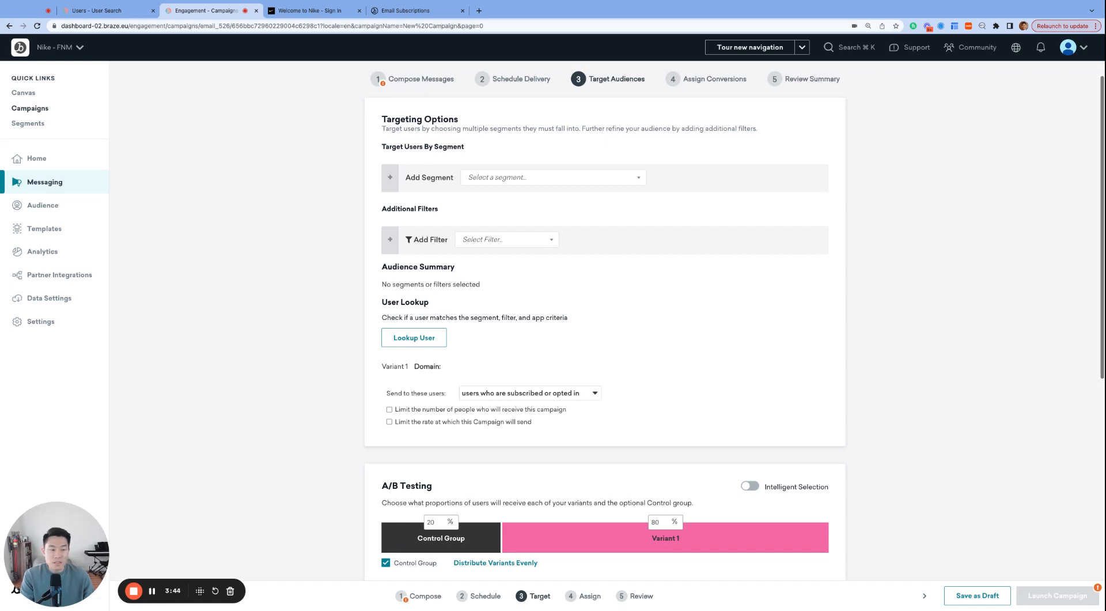
mouse_move(752, 385)
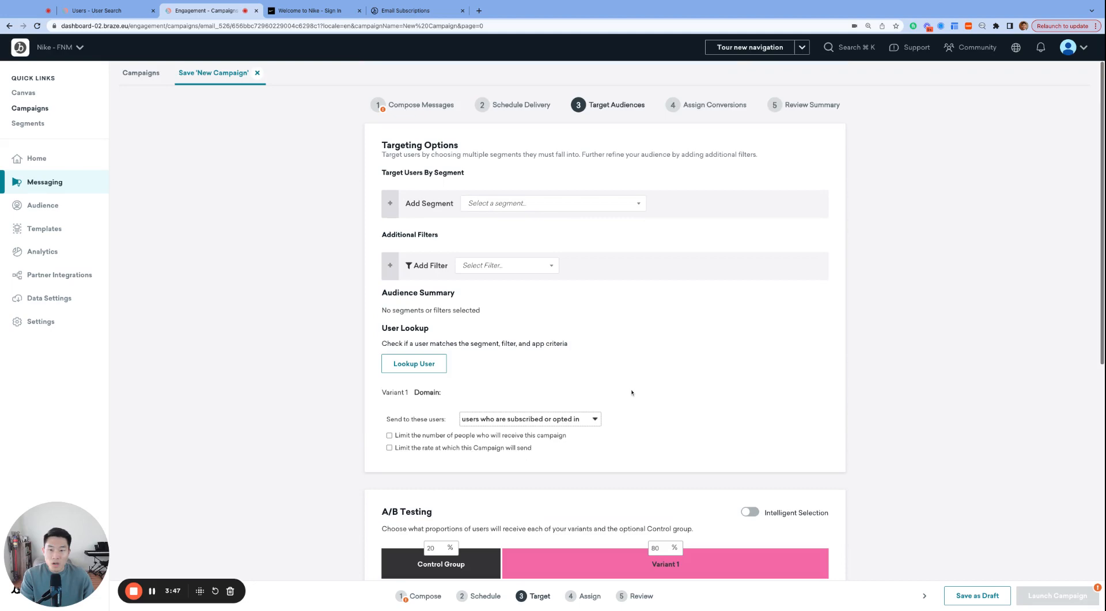
scroll("down", 3)
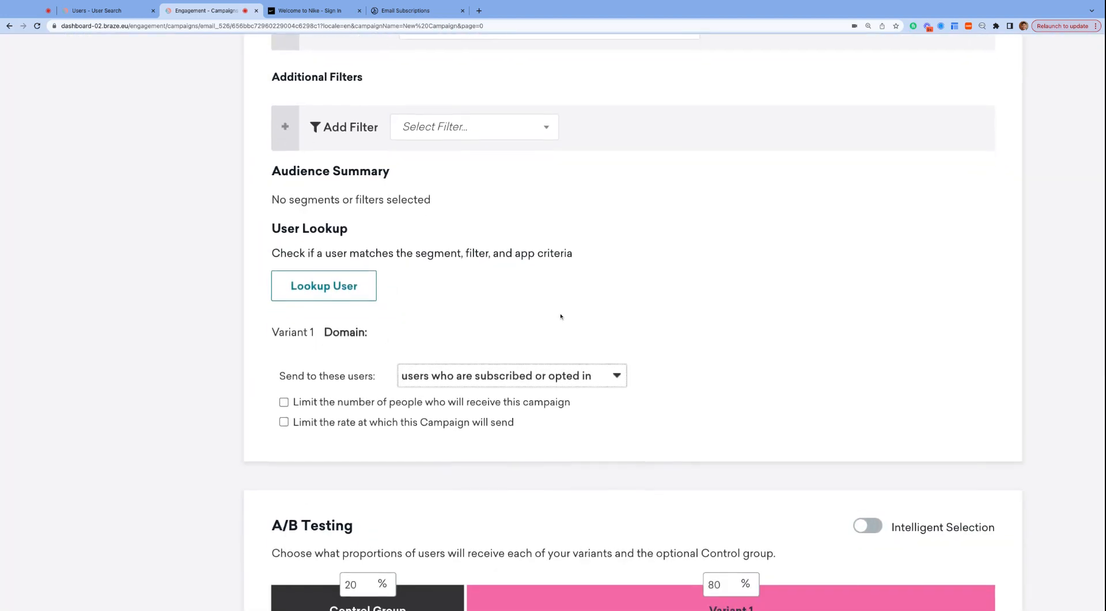
scroll("down", 3)
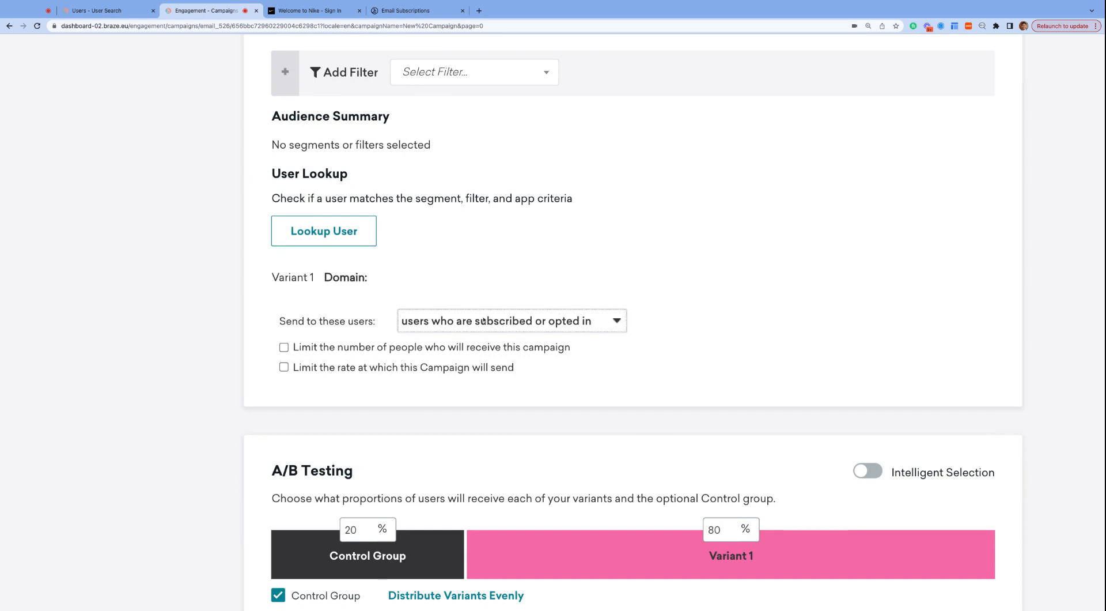
mouse_move(515, 321)
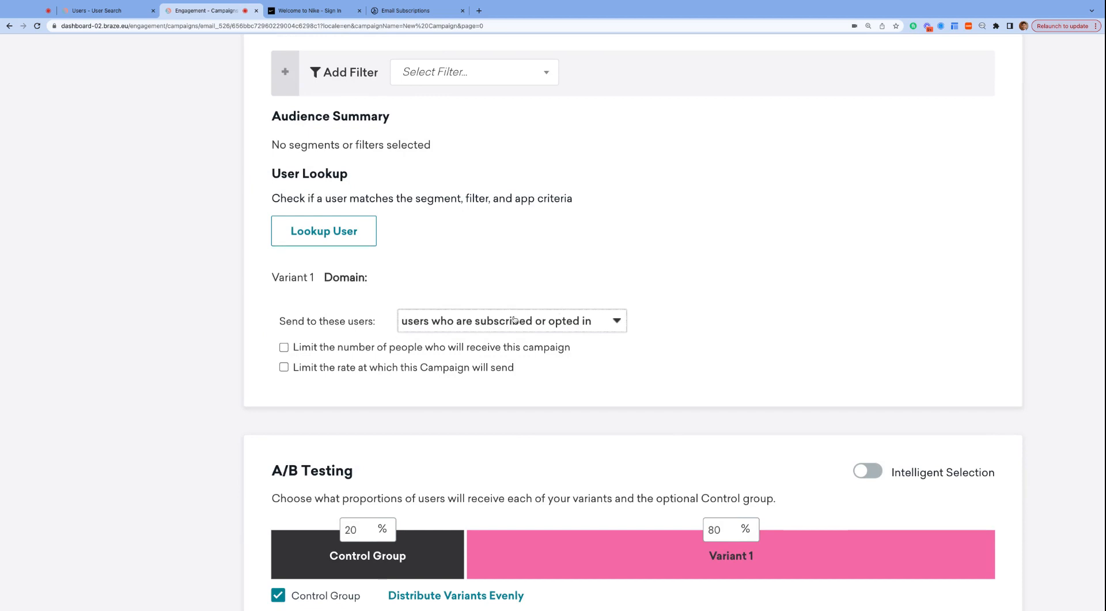
mouse_move(515, 319)
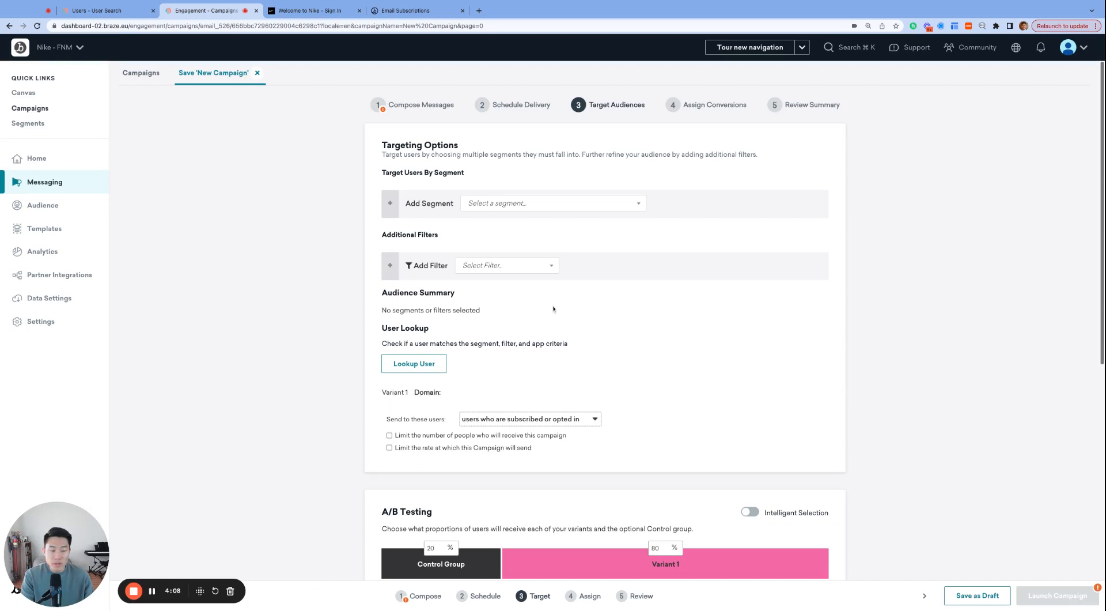
- Add an Email Subscription Status audience filter with value Subscribed
left_click(506, 265)
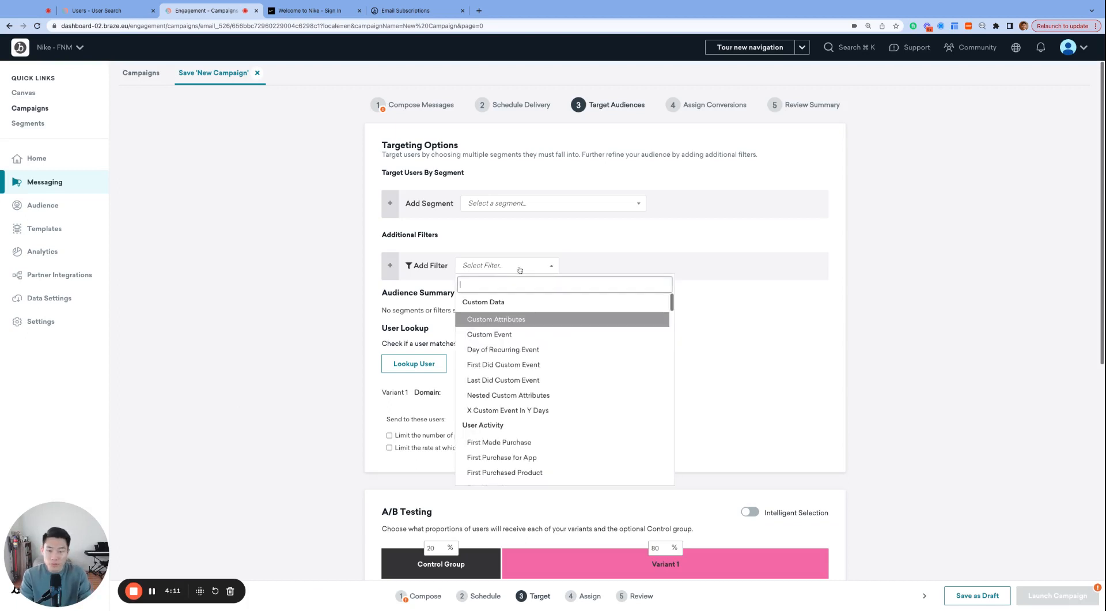
type("email")
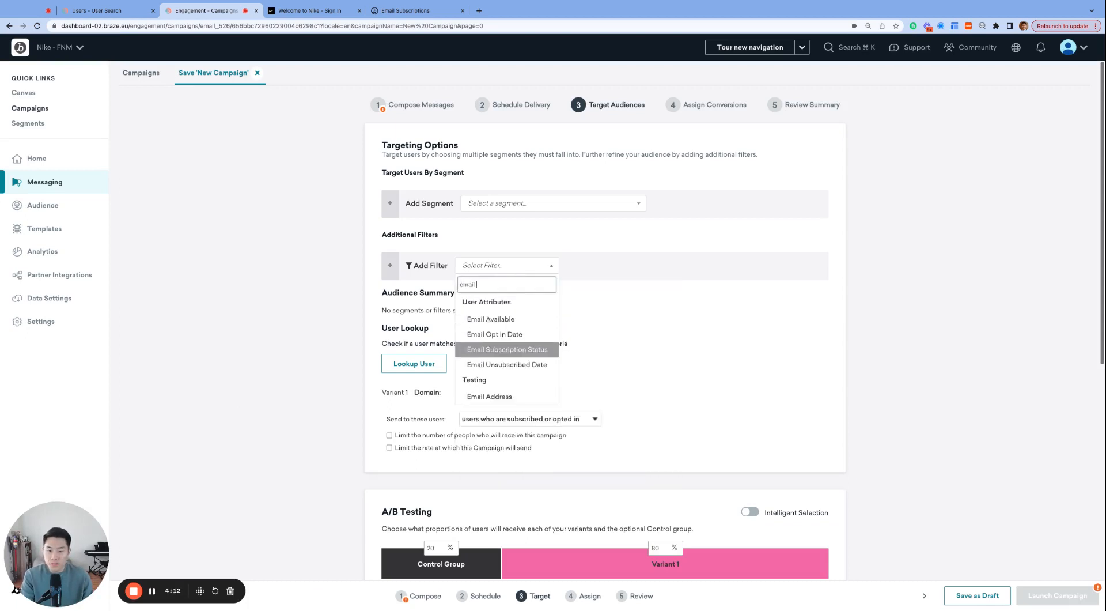
left_click(507, 349)
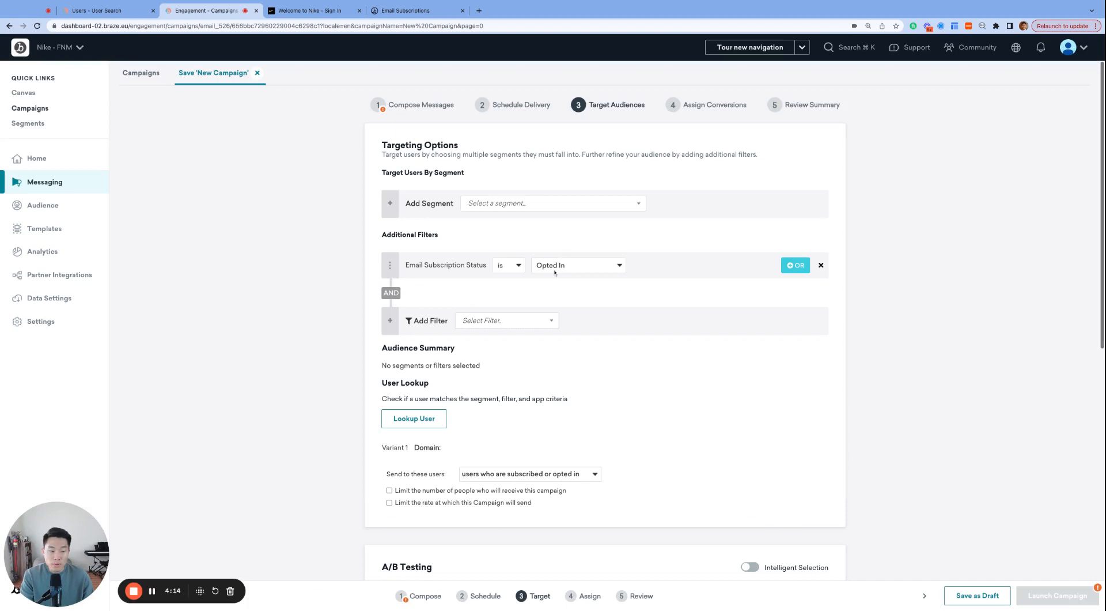
left_click(576, 265)
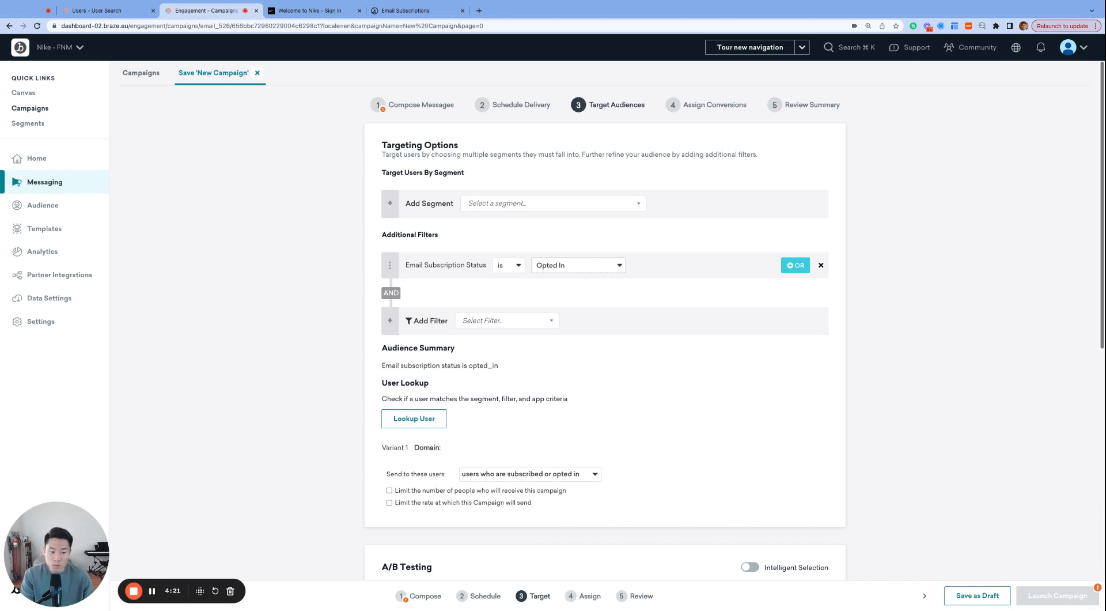
left_click(576, 265)
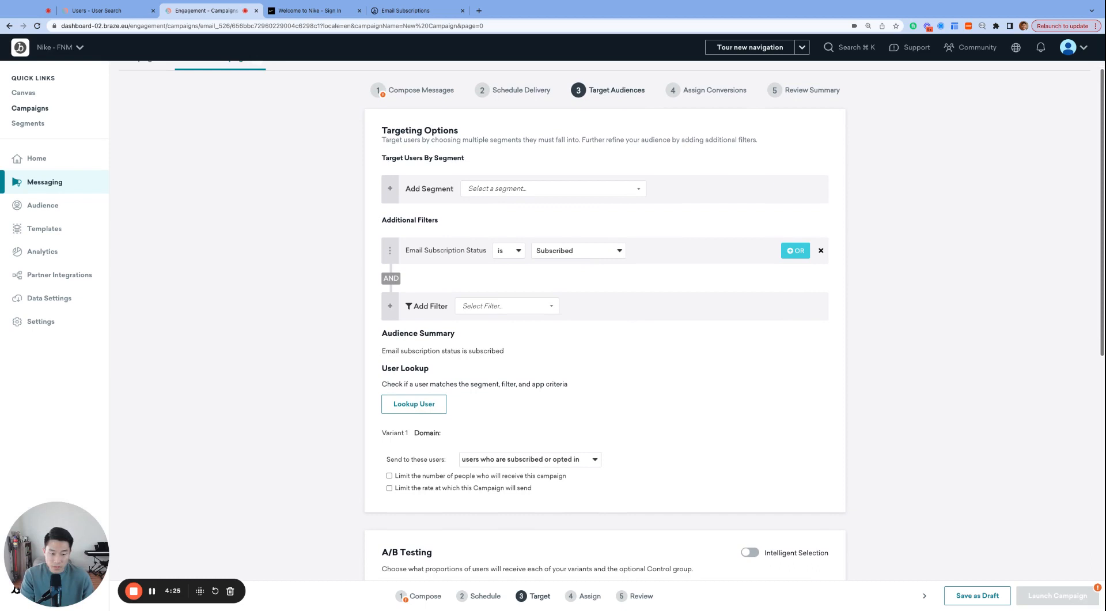
left_click(311, 10)
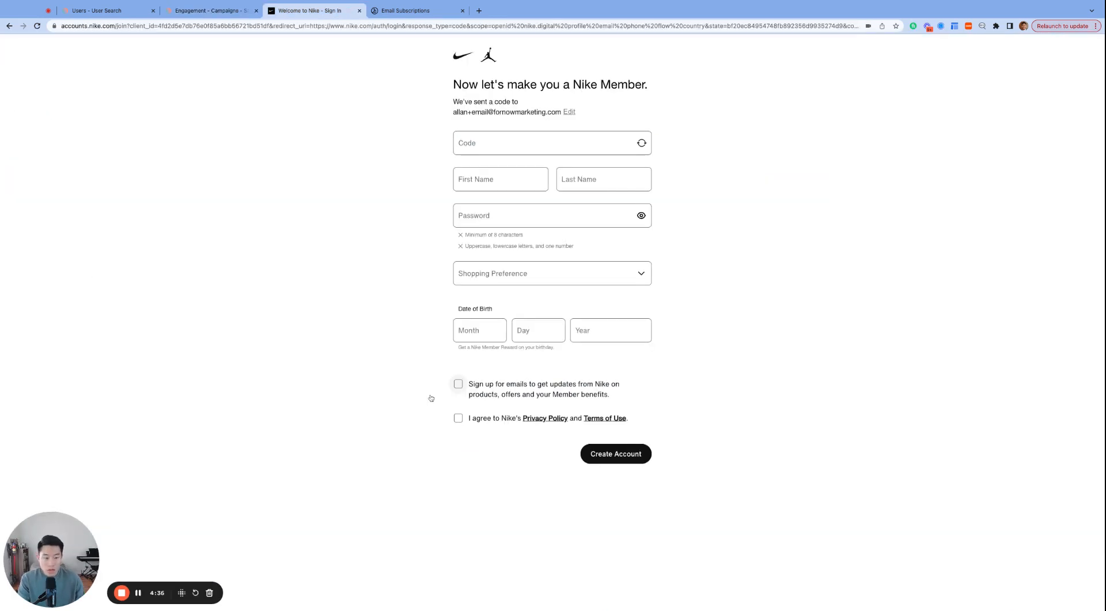
mouse_move(541, 398)
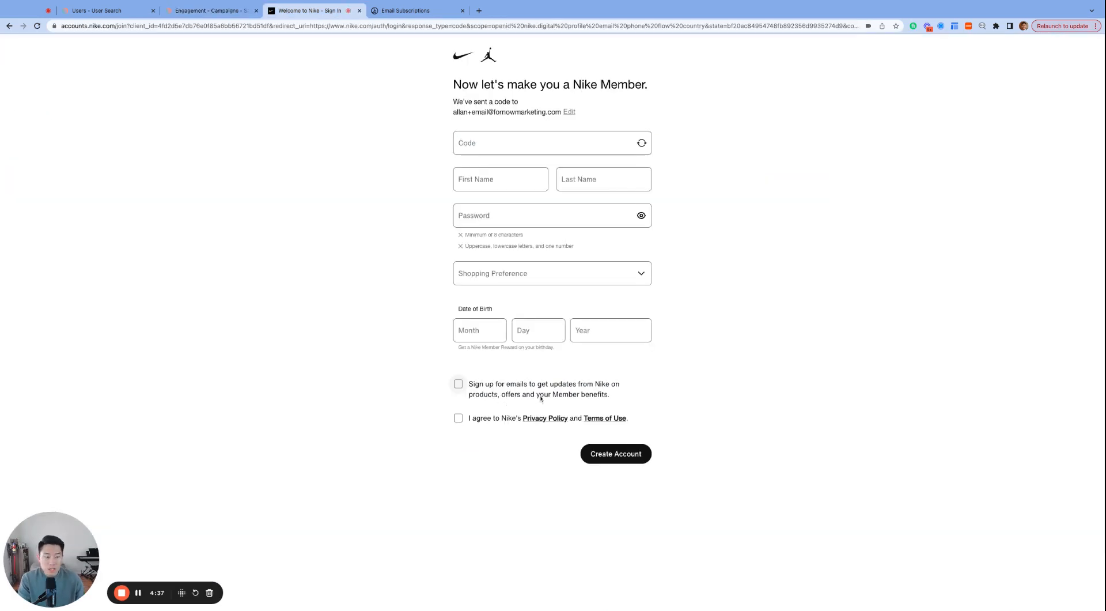
- Scroll the Nike sign-up form to review the email updates consent checkbox
scroll("down", 3)
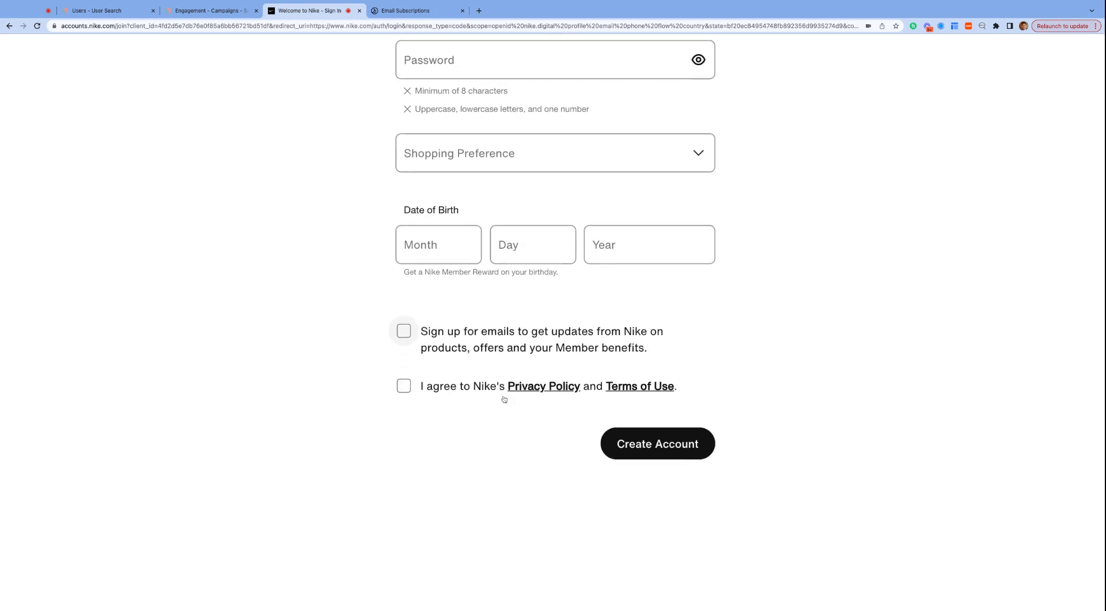
scroll("up", 3)
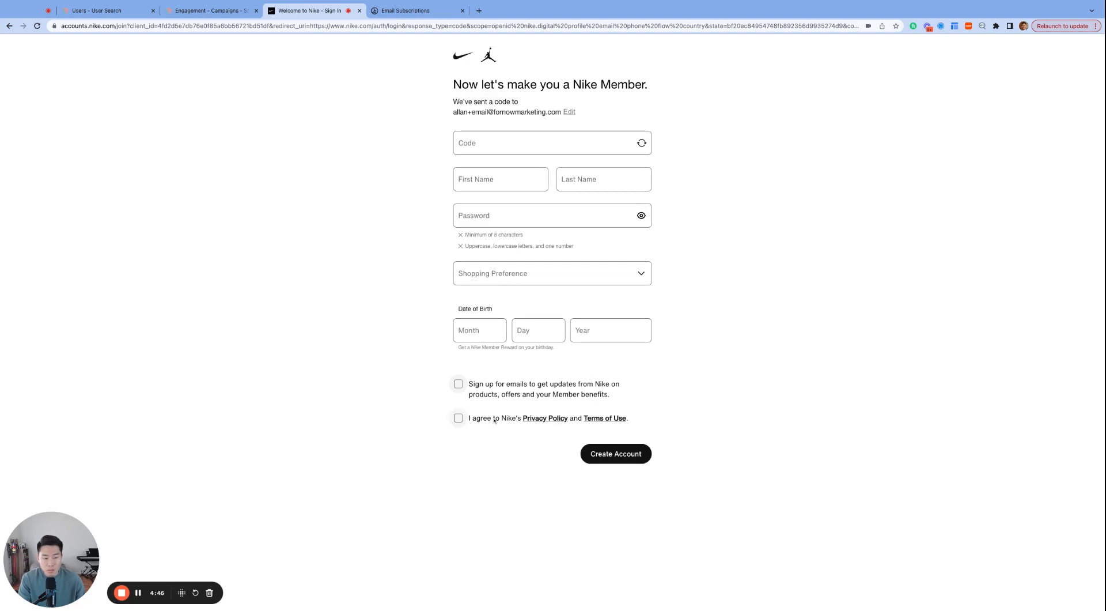
mouse_move(494, 421)
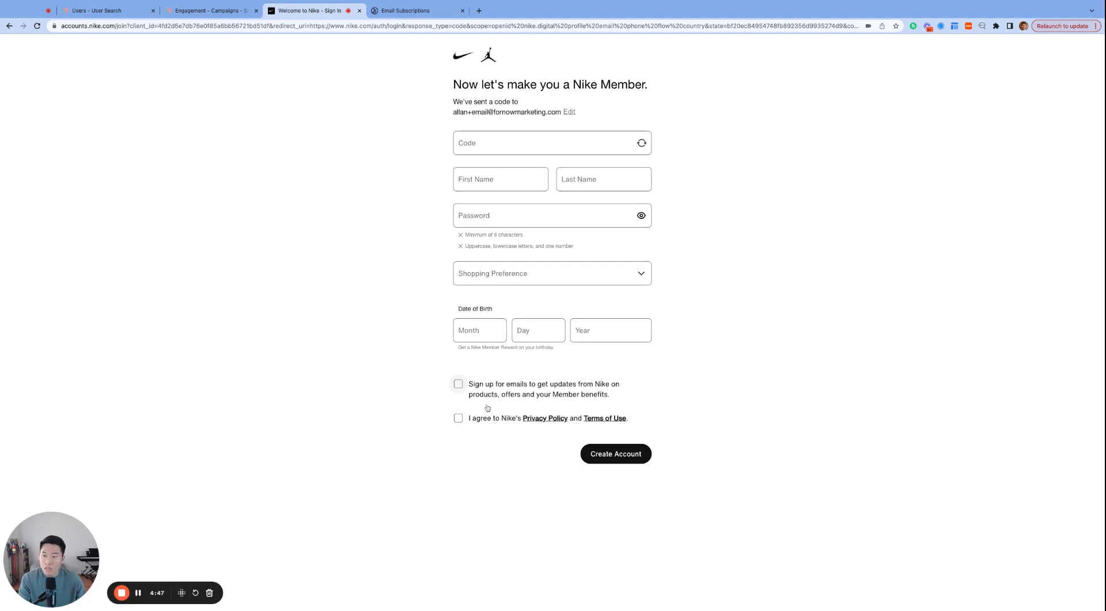
left_click(106, 10)
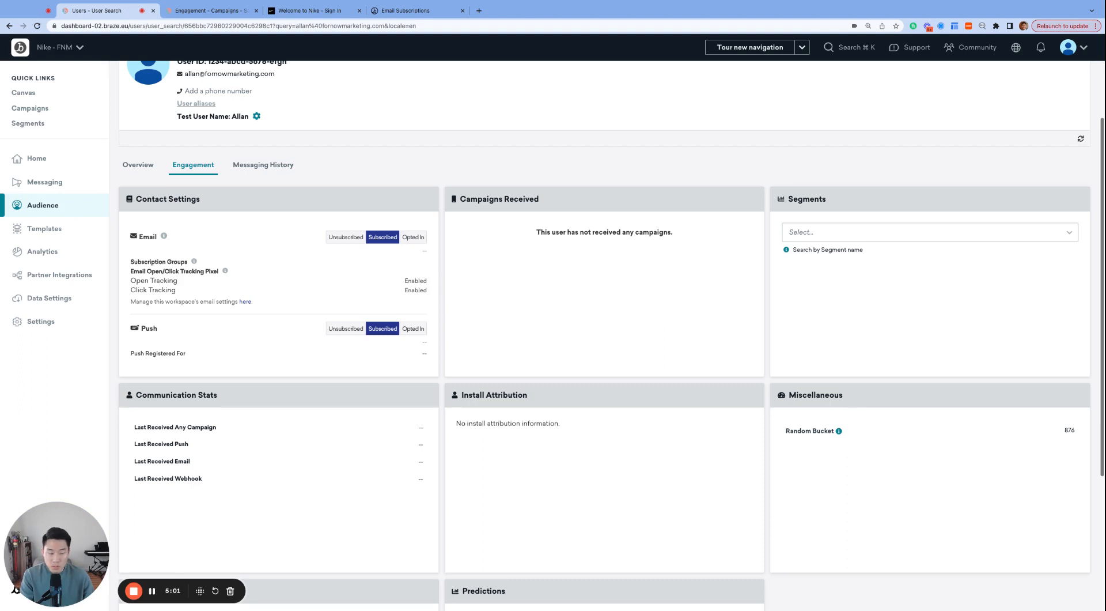
mouse_move(340, 257)
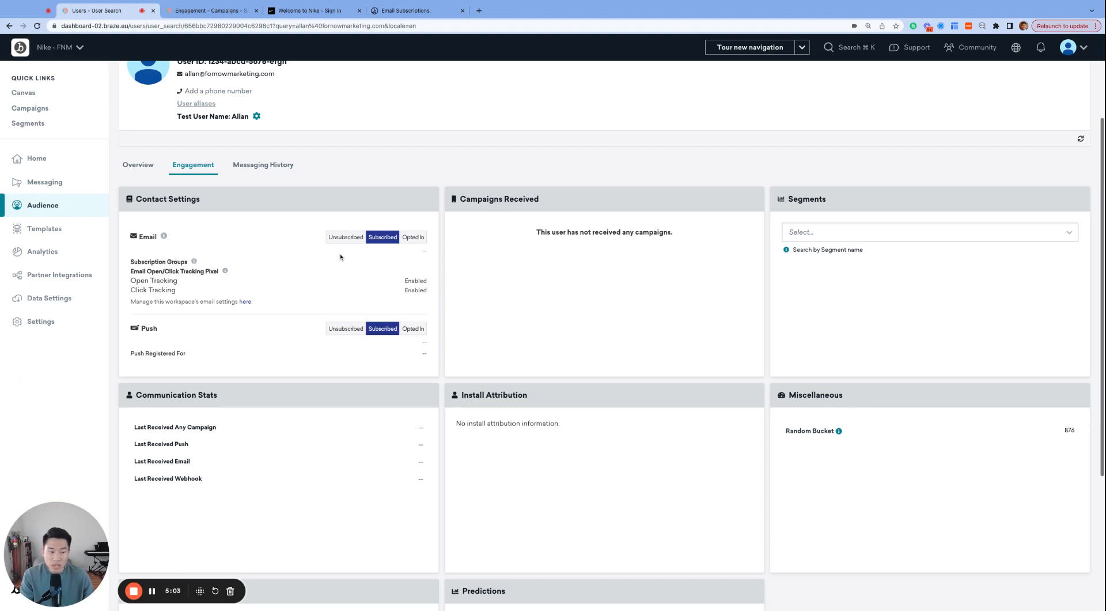
mouse_move(345, 263)
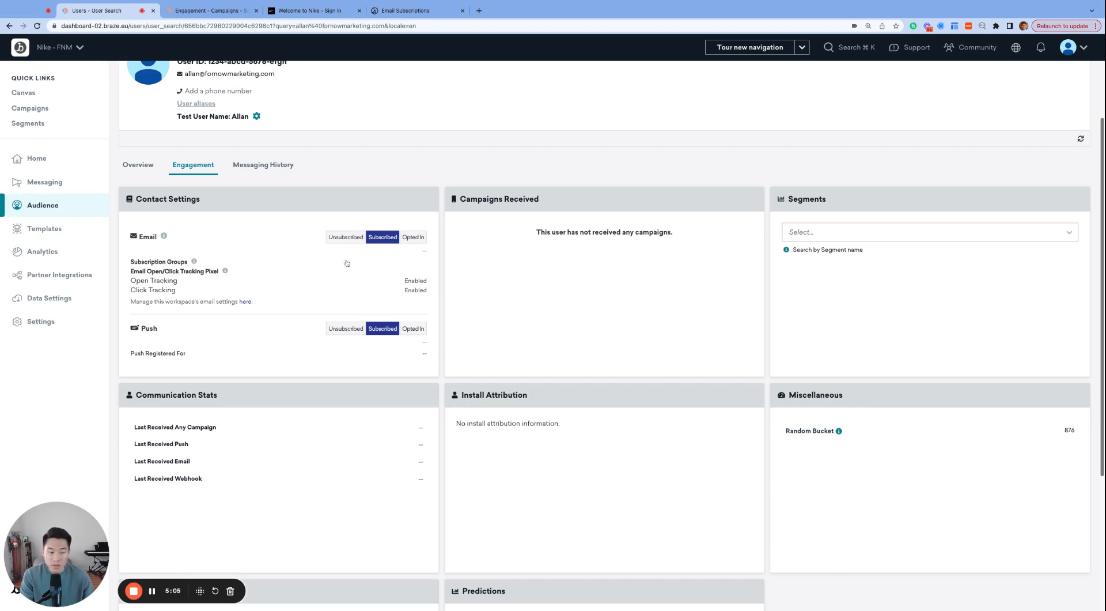
- Go back to the campaign's Target Audiences step with its Subscribed email filter
left_click(208, 10)
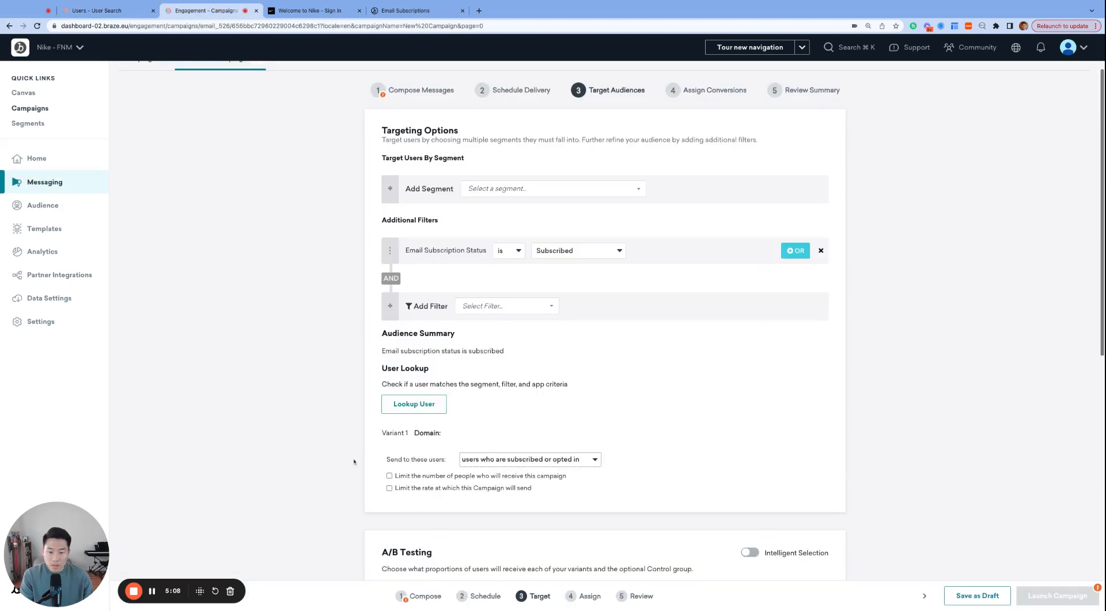
mouse_move(476, 460)
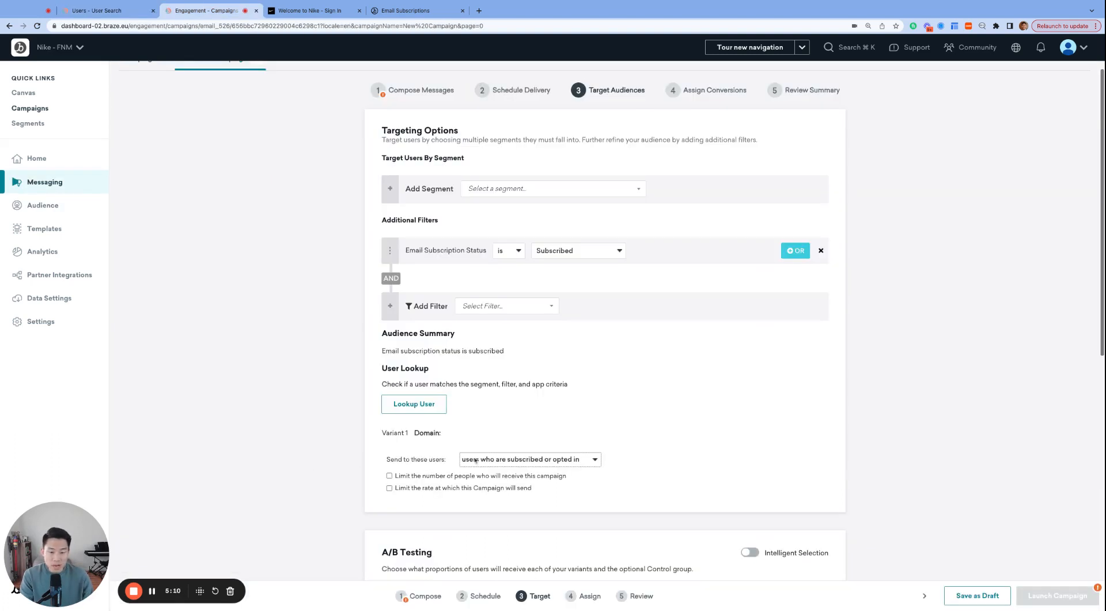